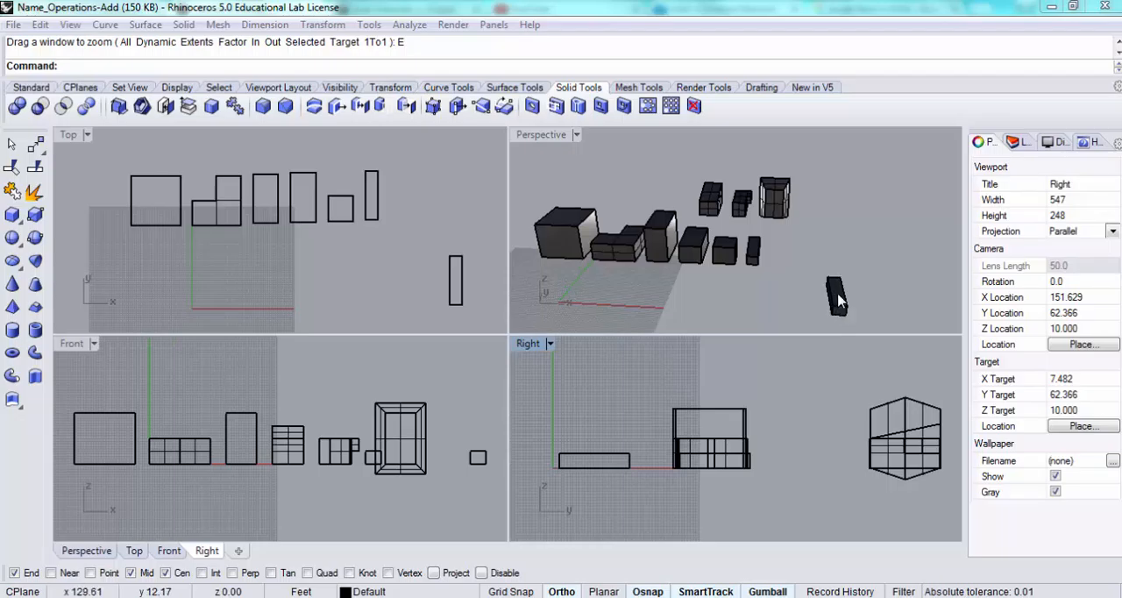
{"action": "mouse_move", "coordinate": [844, 300]}
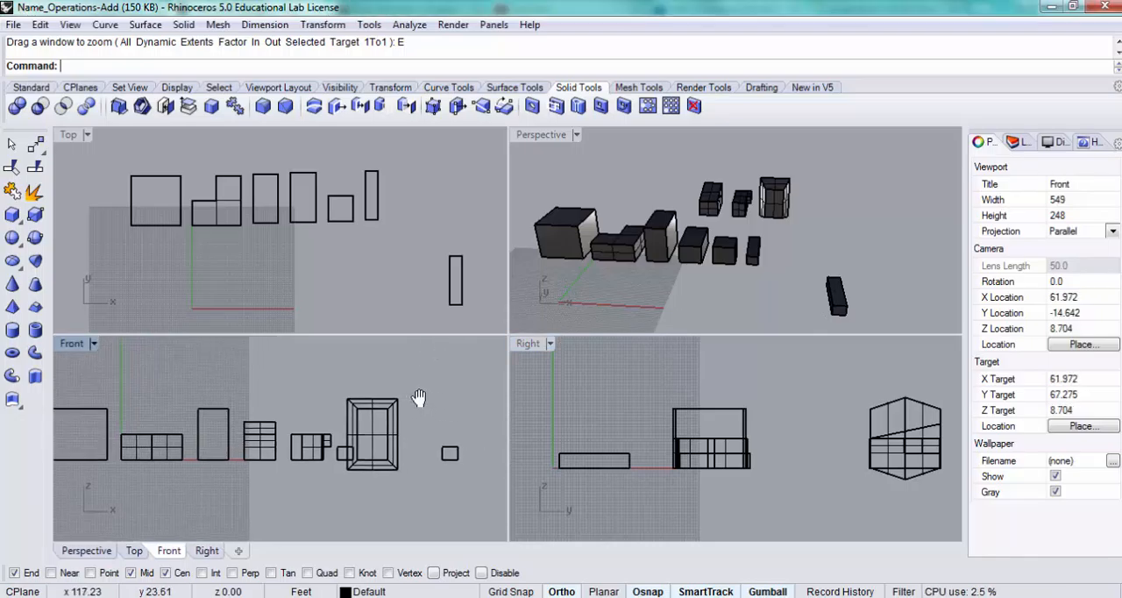
Step: Draw a new rectangle beside the small square and move it to the bar's bottom end
{"action": "left_click_drag", "start_coordinate": [418, 397], "coordinate": [446, 438]}
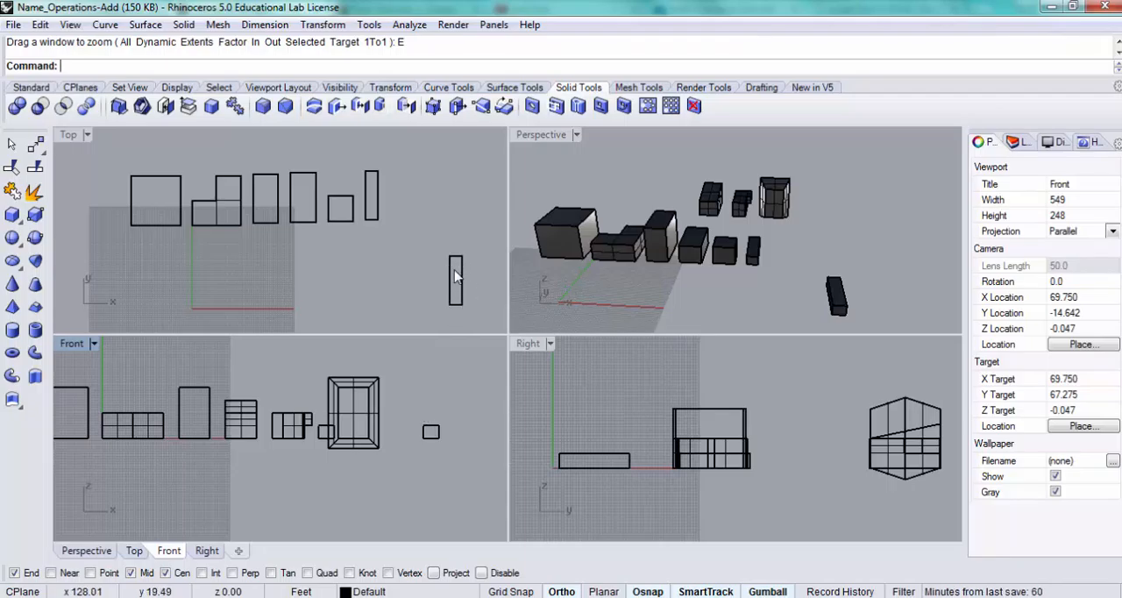
{"action": "left_click", "coordinate": [31, 87]}
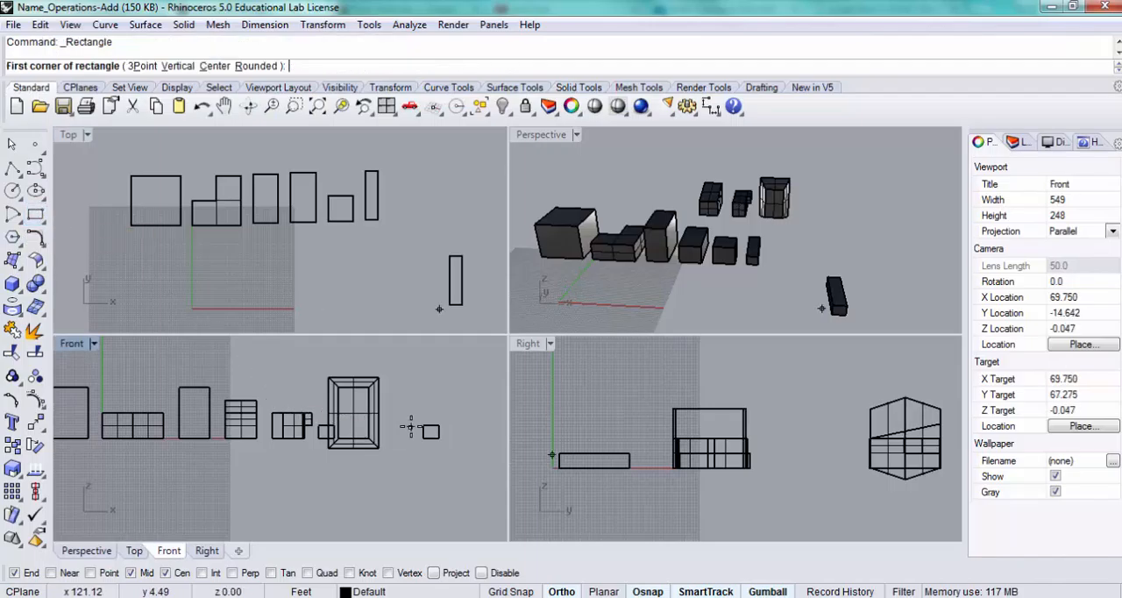
{"action": "left_click", "coordinate": [429, 434]}
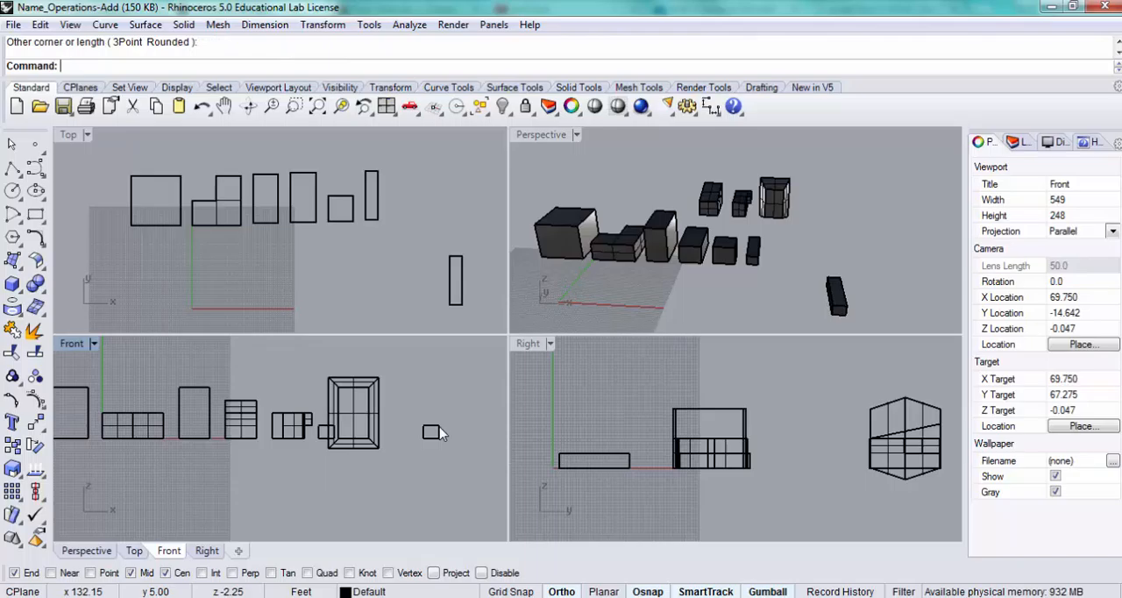
{"action": "mouse_move", "coordinate": [469, 312]}
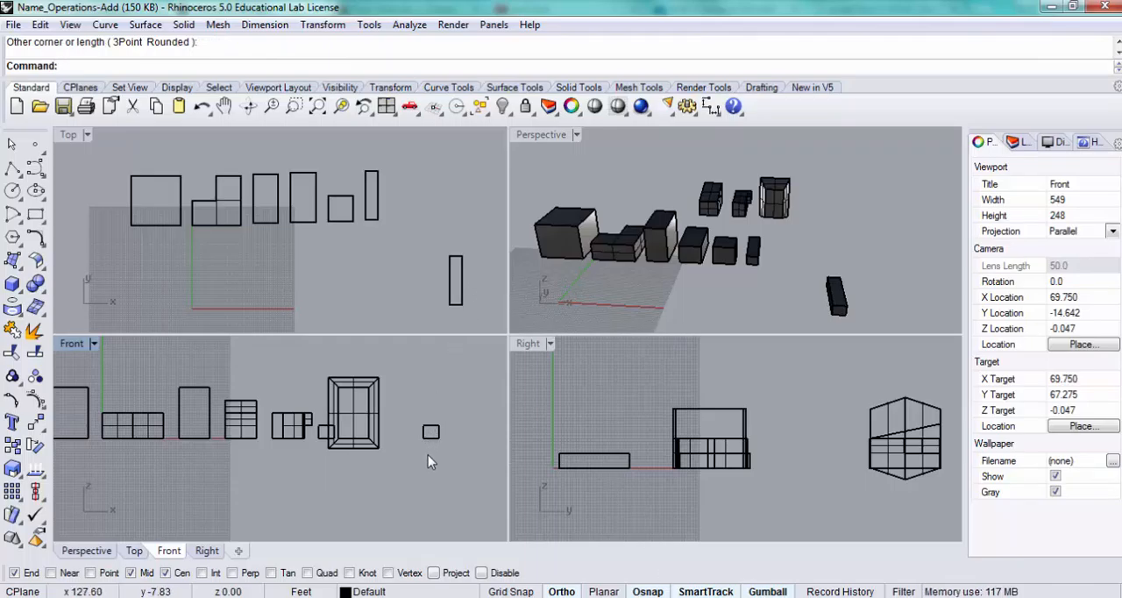
{"action": "mouse_move", "coordinate": [460, 313]}
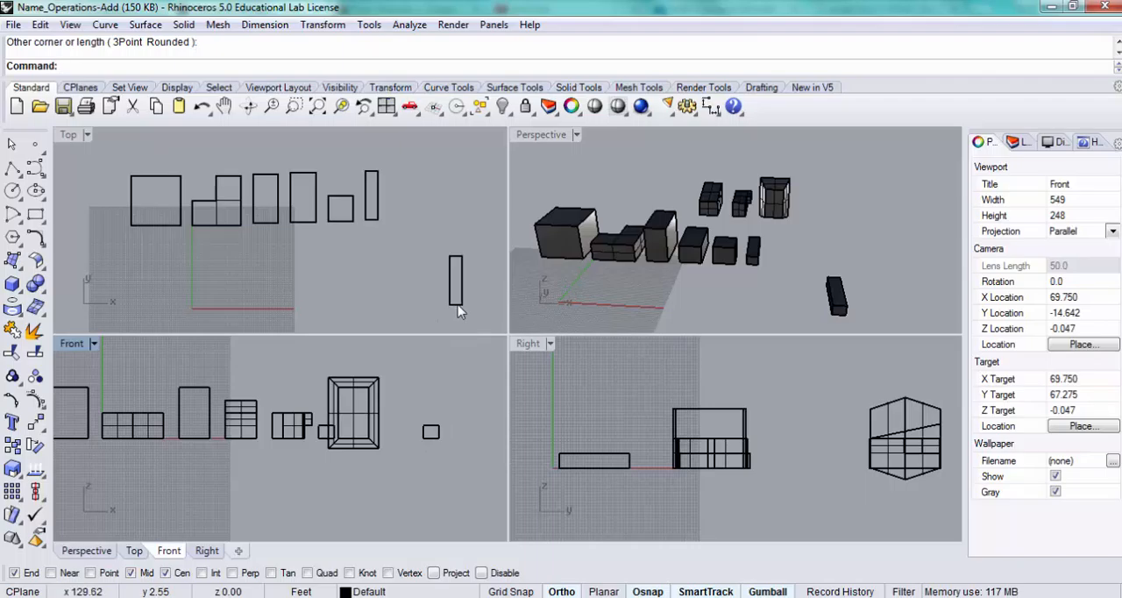
{"action": "mouse_move", "coordinate": [443, 319]}
{"action": "type", "text": "Move"}
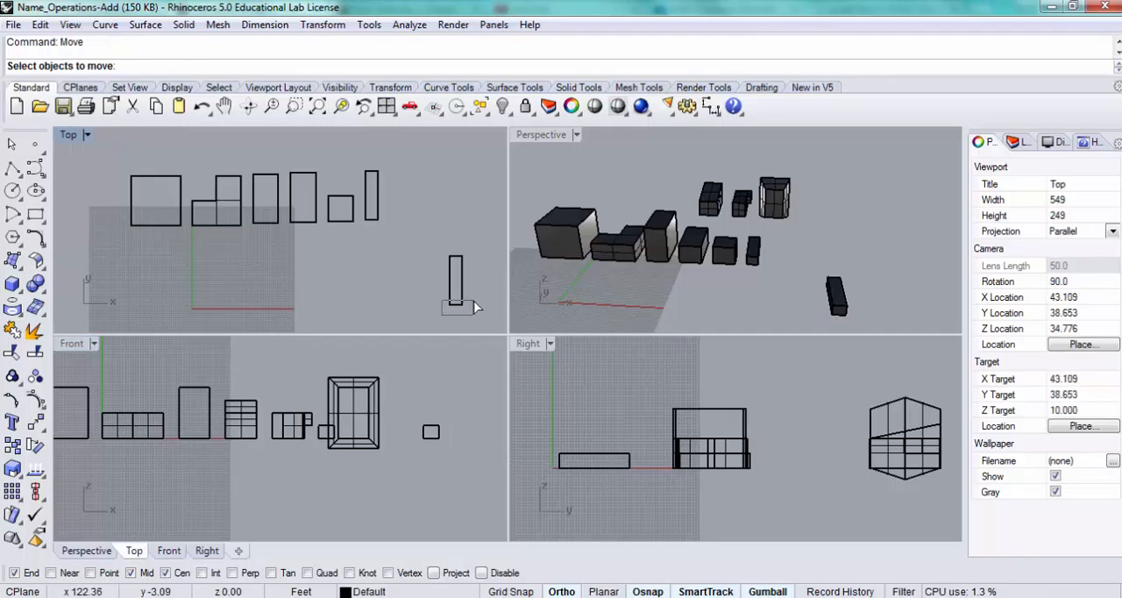
{"action": "left_click", "coordinate": [432, 431]}
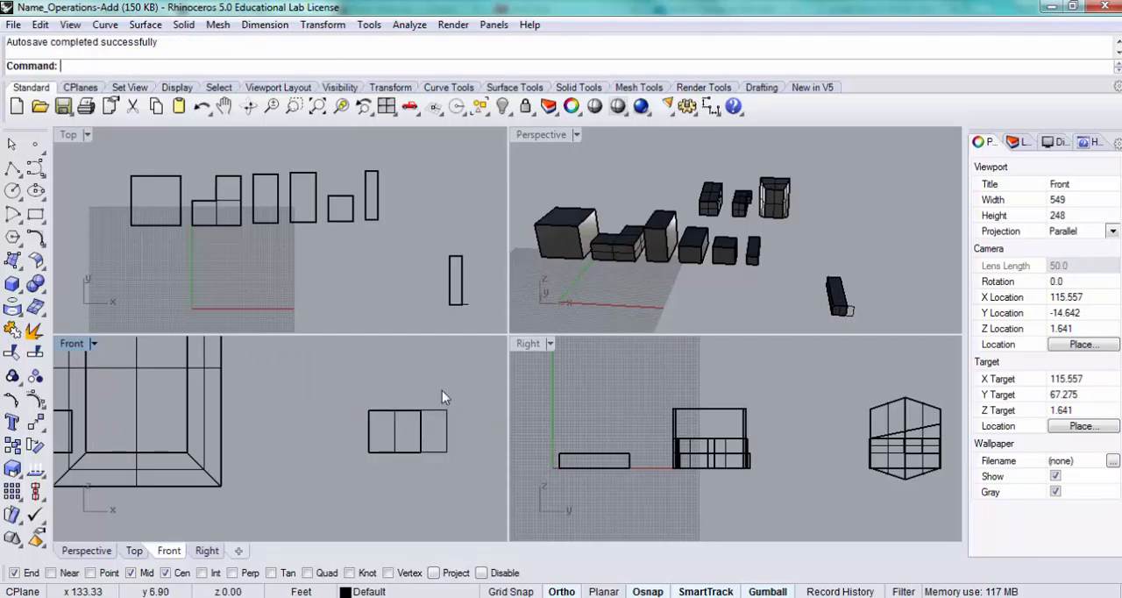
{"action": "mouse_move", "coordinate": [395, 439]}
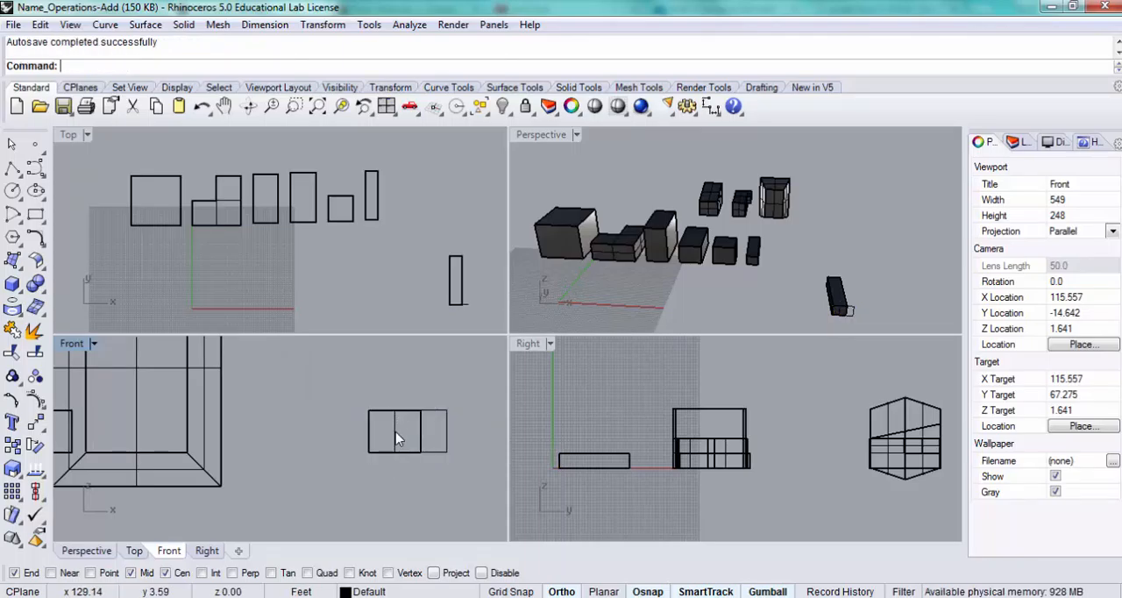
{"action": "mouse_move", "coordinate": [396, 455]}
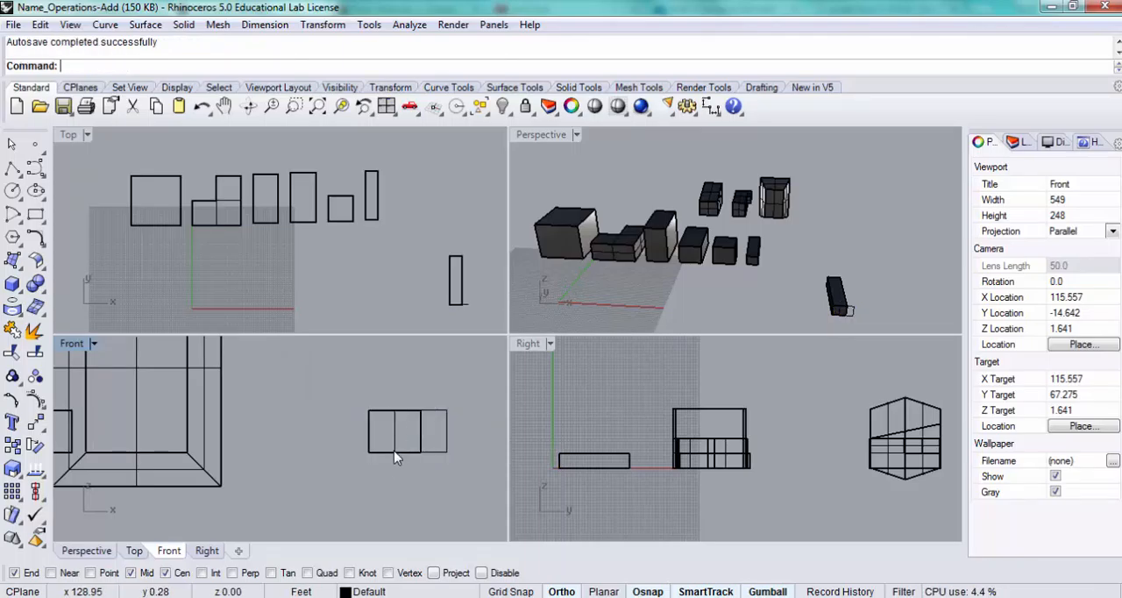
{"action": "mouse_move", "coordinate": [426, 390]}
{"action": "type", "text": "Move"}
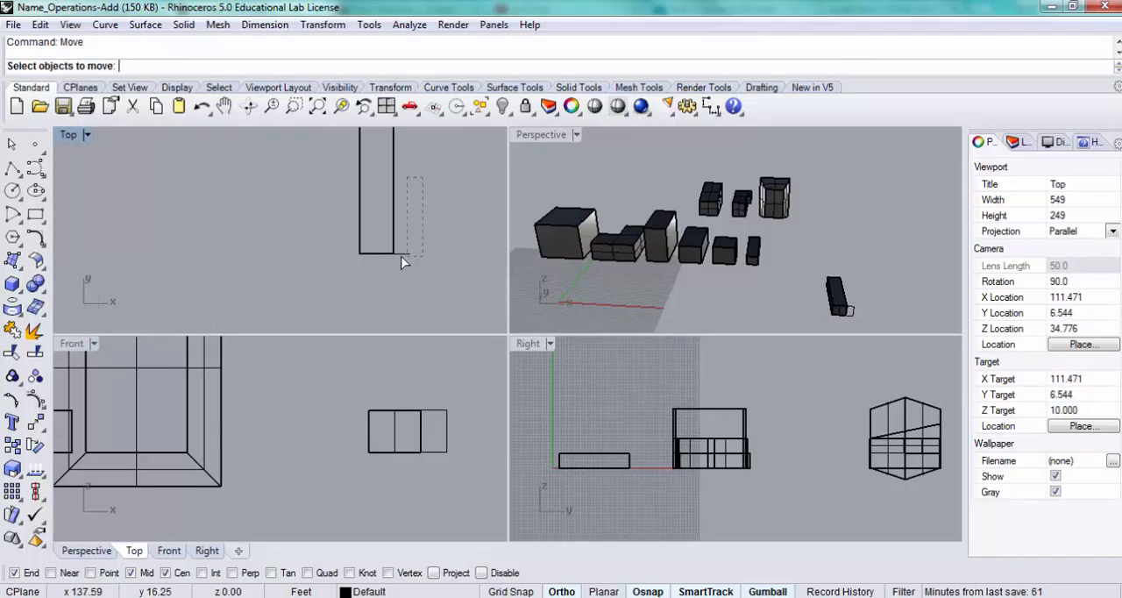
Step: Rotate the new rectangle 35 degrees about the long bar's bottom corner
{"action": "type", "text": "RoAT"}
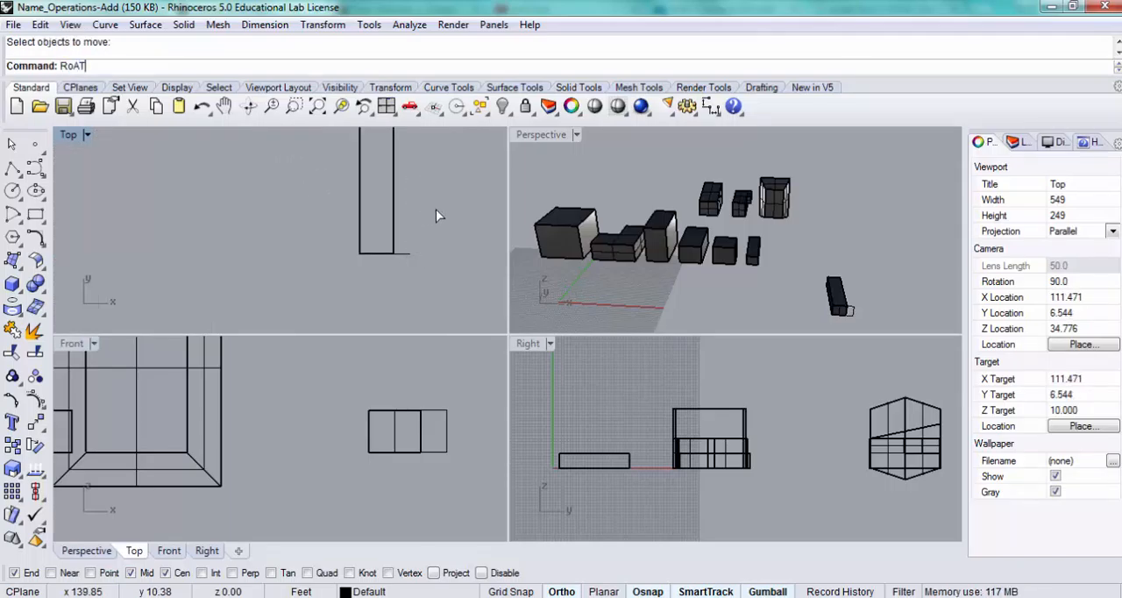
{"action": "type", "text": "Rotate"}
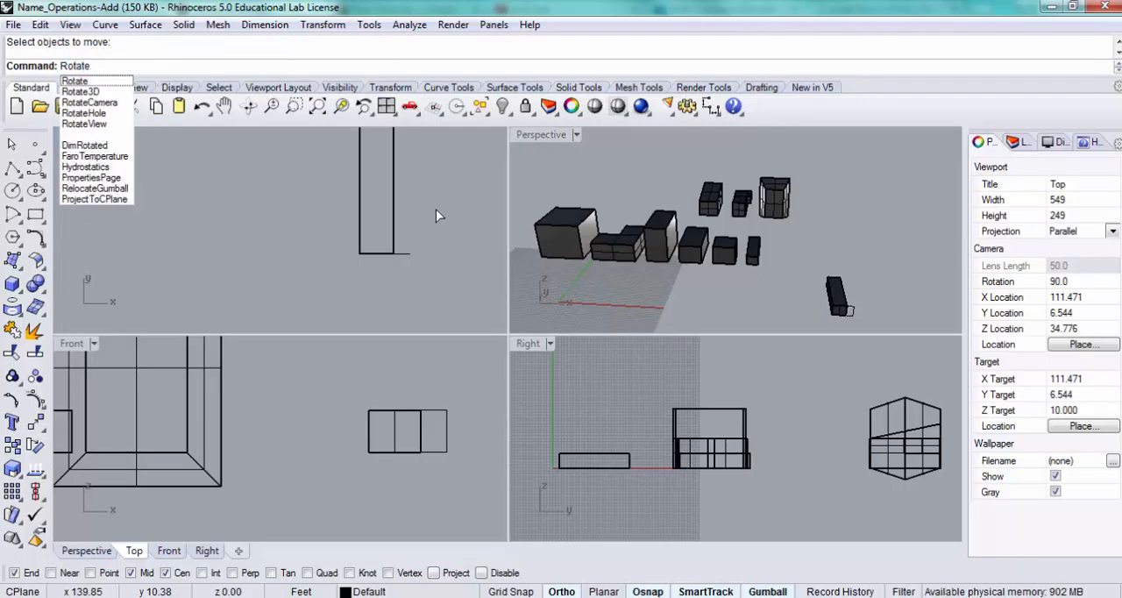
{"action": "left_click", "coordinate": [74, 80]}
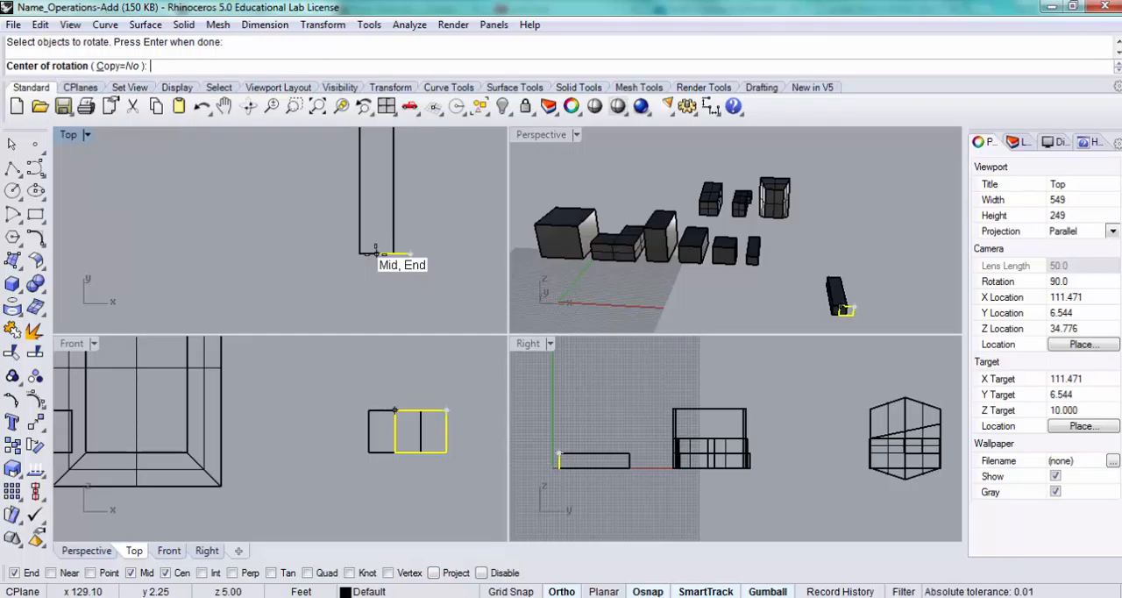
{"action": "left_click", "coordinate": [377, 254]}
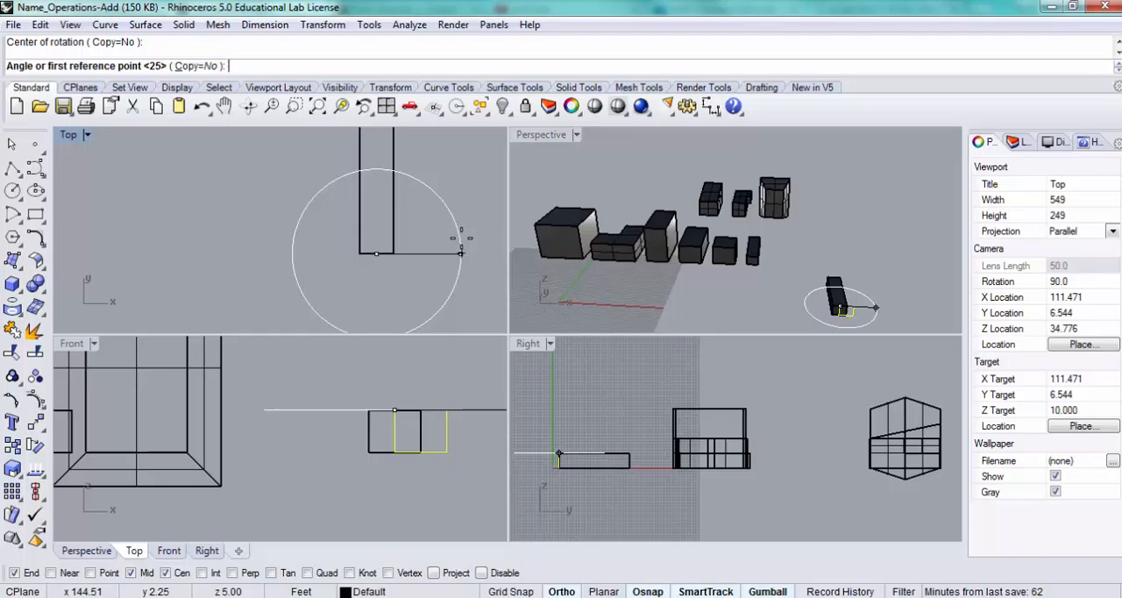
{"action": "type", "text": "35"}
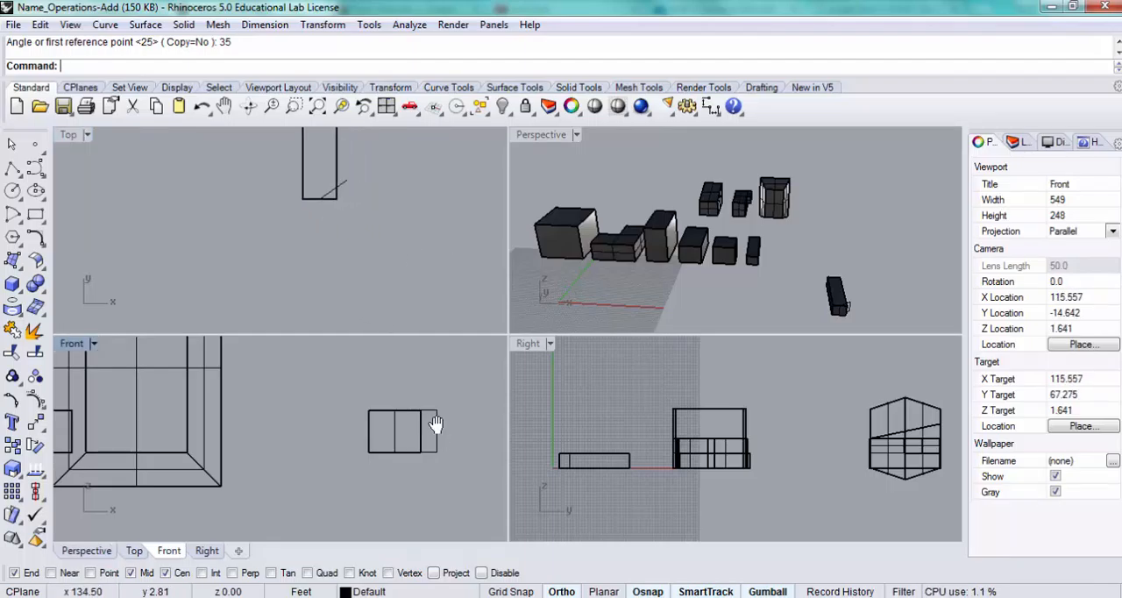
Step: Extrude the tilted rectangle 24 units into an angled box solid with ExtrudeCrv
{"action": "type", "text": "ExtrudeCrv"}
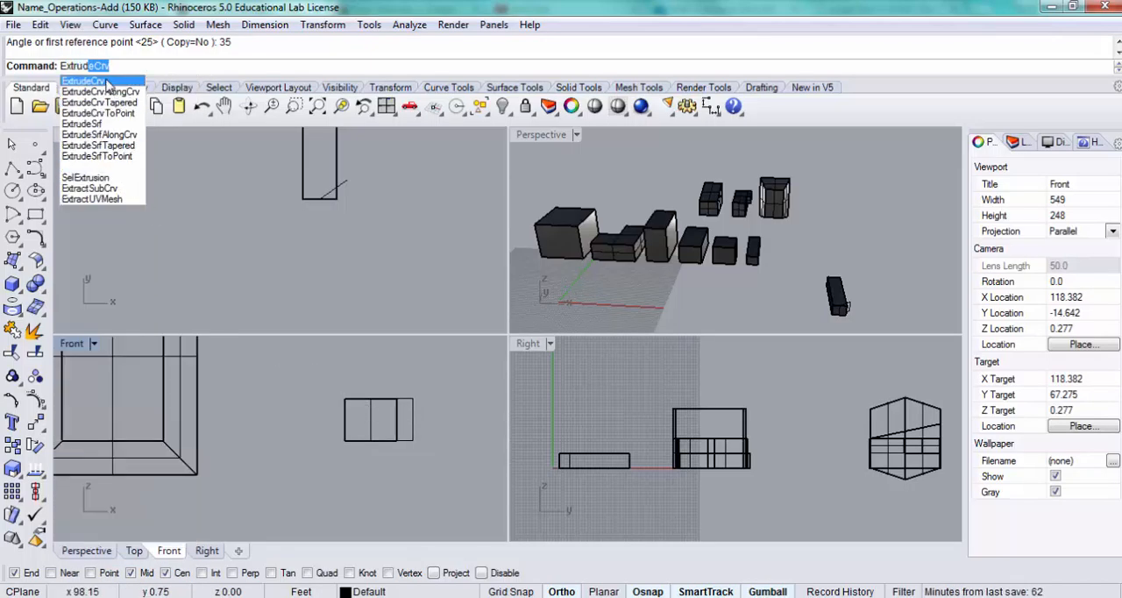
{"action": "left_click", "coordinate": [83, 80]}
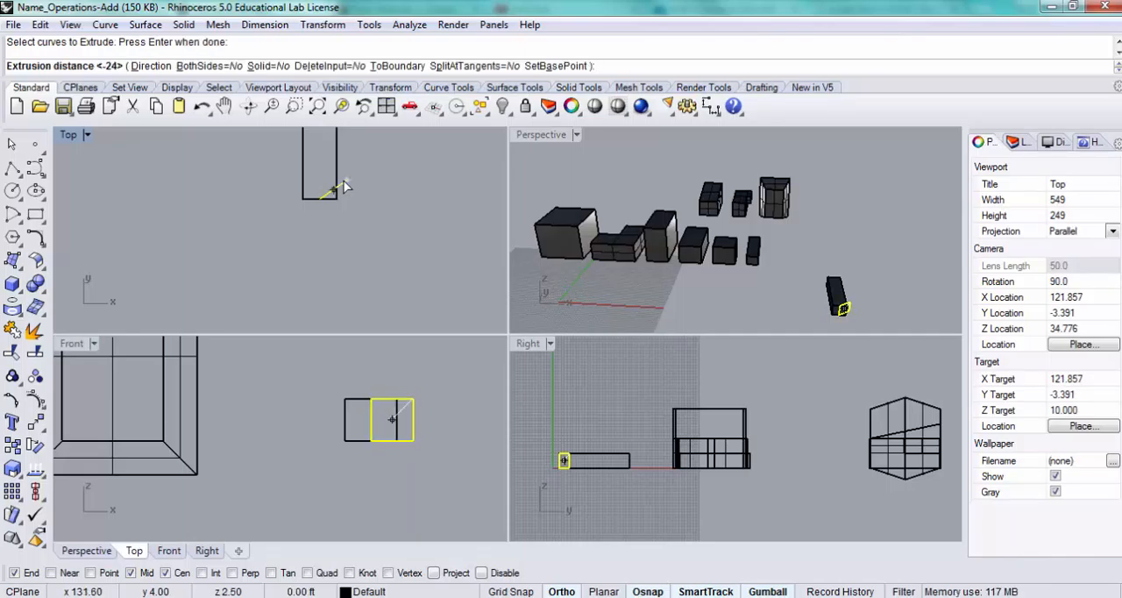
{"action": "type", "text": "24"}
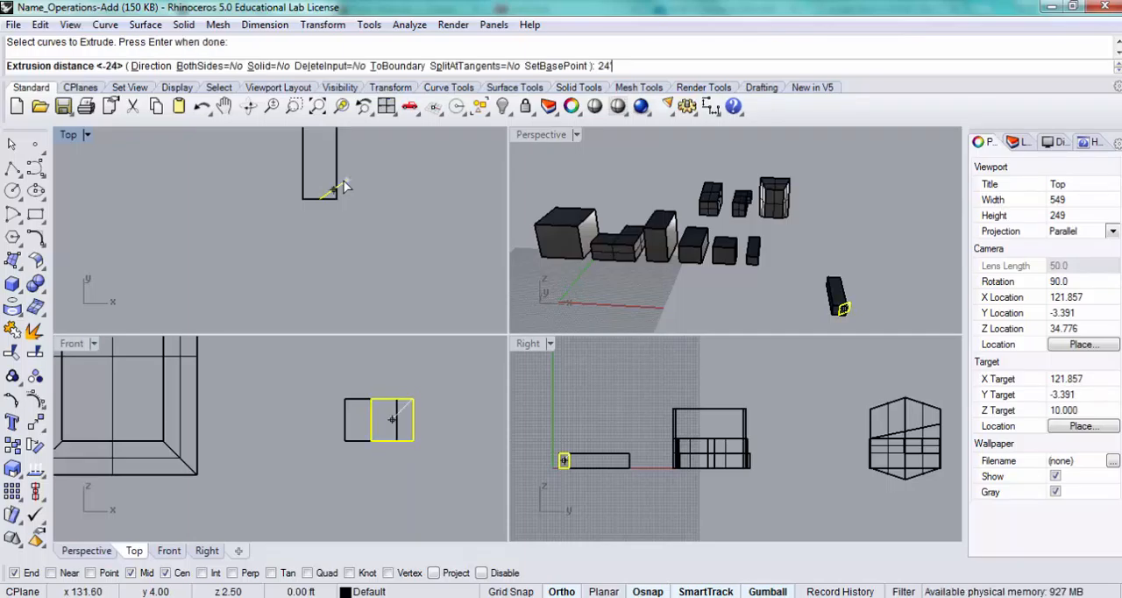
{"action": "key", "text": "Return"}
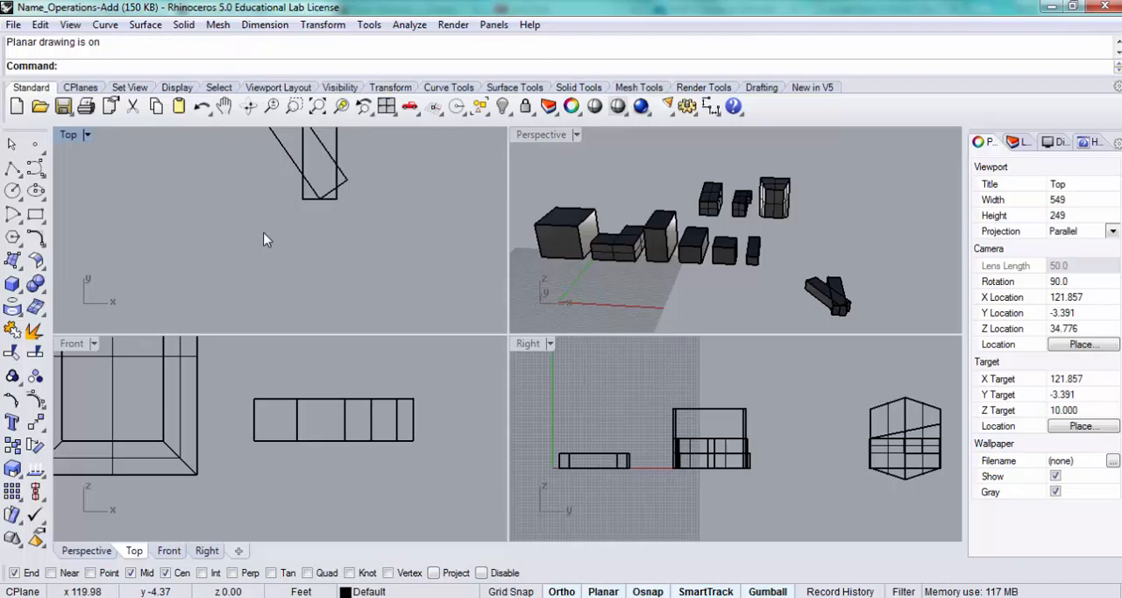
{"action": "mouse_move", "coordinate": [261, 209]}
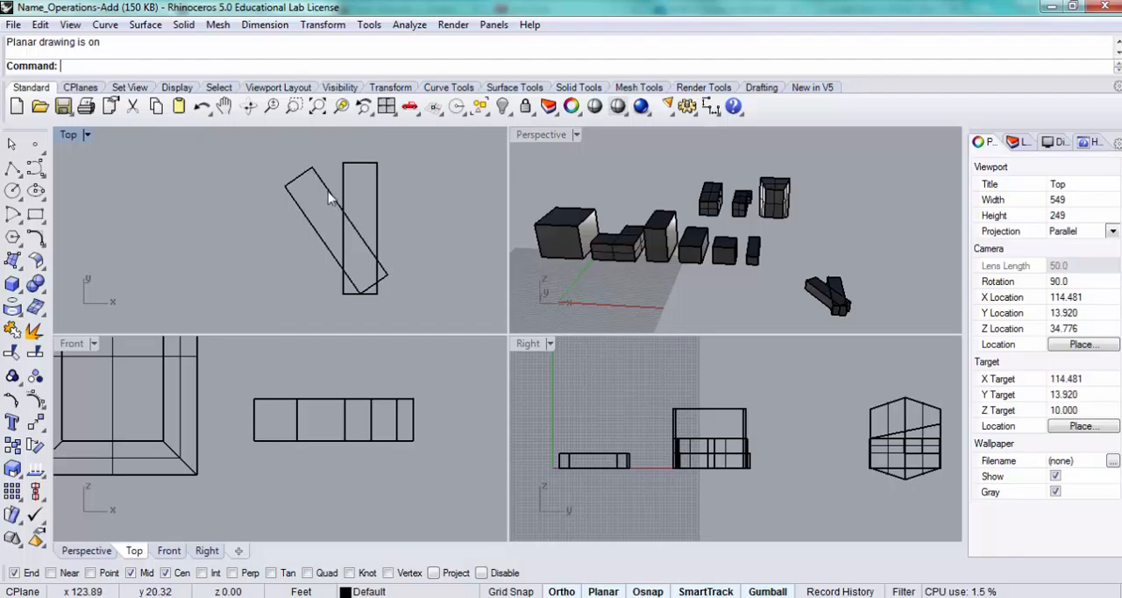
{"action": "mouse_move", "coordinate": [381, 267]}
{"action": "type", "text": "Cap"}
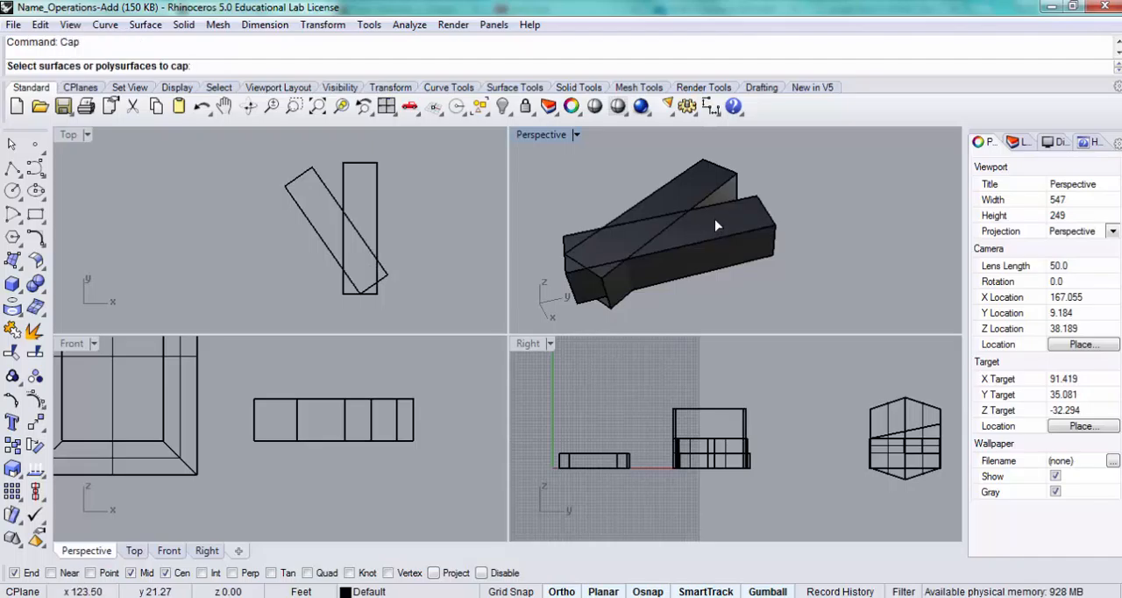
{"action": "mouse_move", "coordinate": [712, 200]}
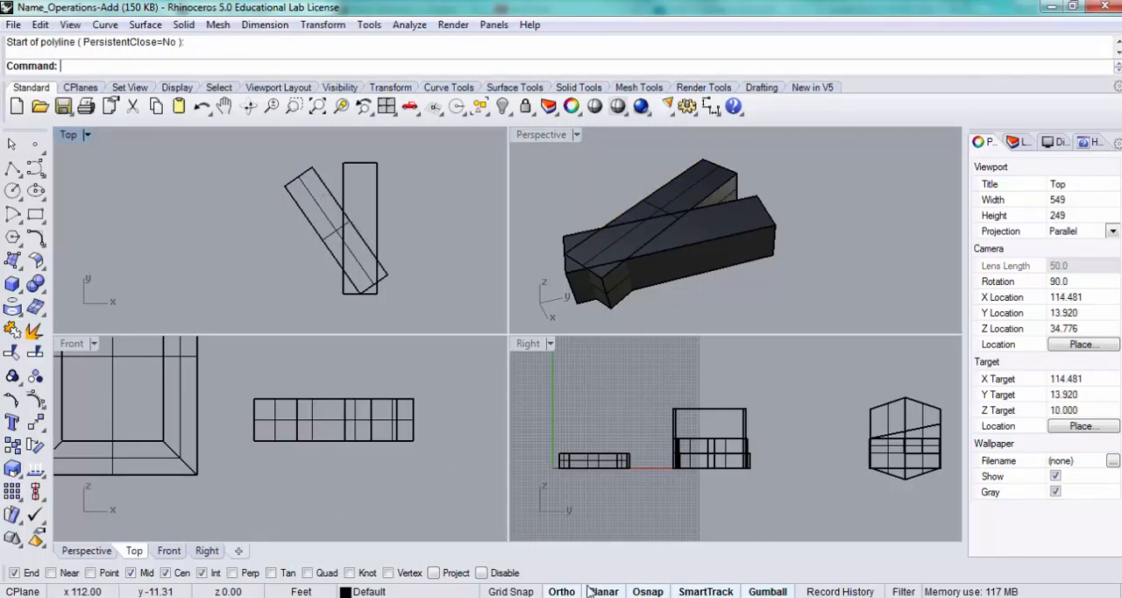
{"action": "mouse_move", "coordinate": [202, 573]}
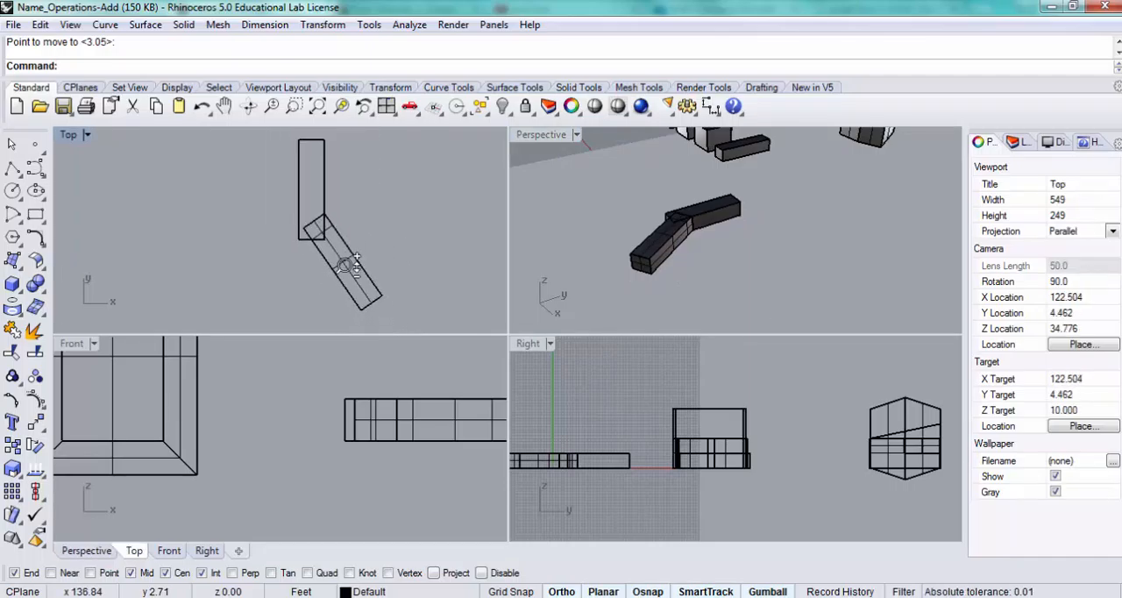
Step: Begin mirroring the angled bar with the Mirror command
{"action": "type", "text": "MirO"}
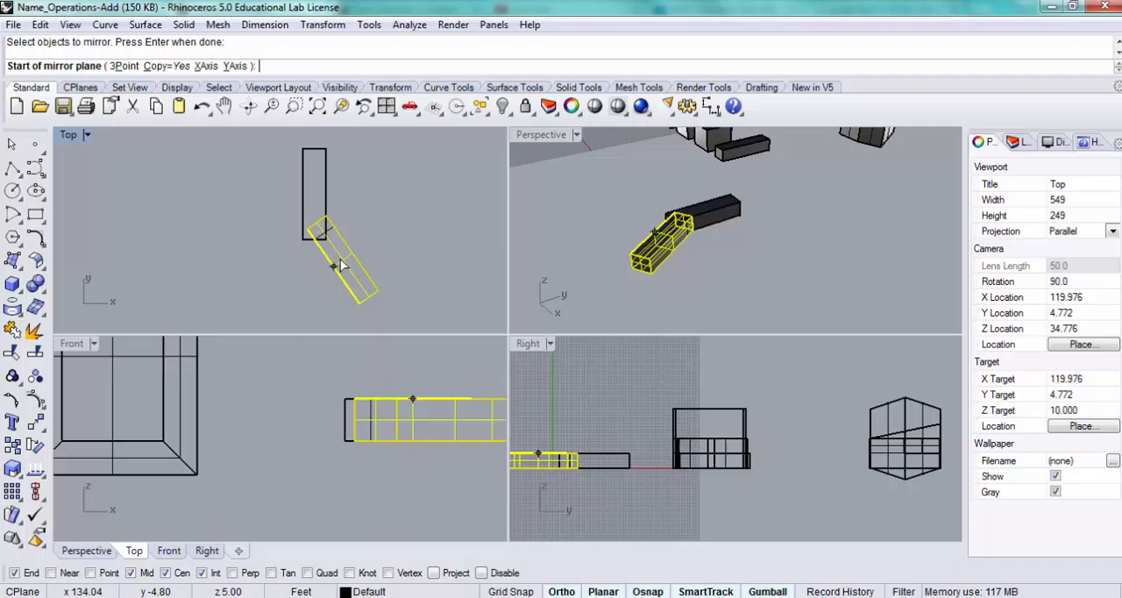
Step: Mirror a copy of the angled bar across the straight bar's center line
{"action": "left_click", "coordinate": [313, 140]}
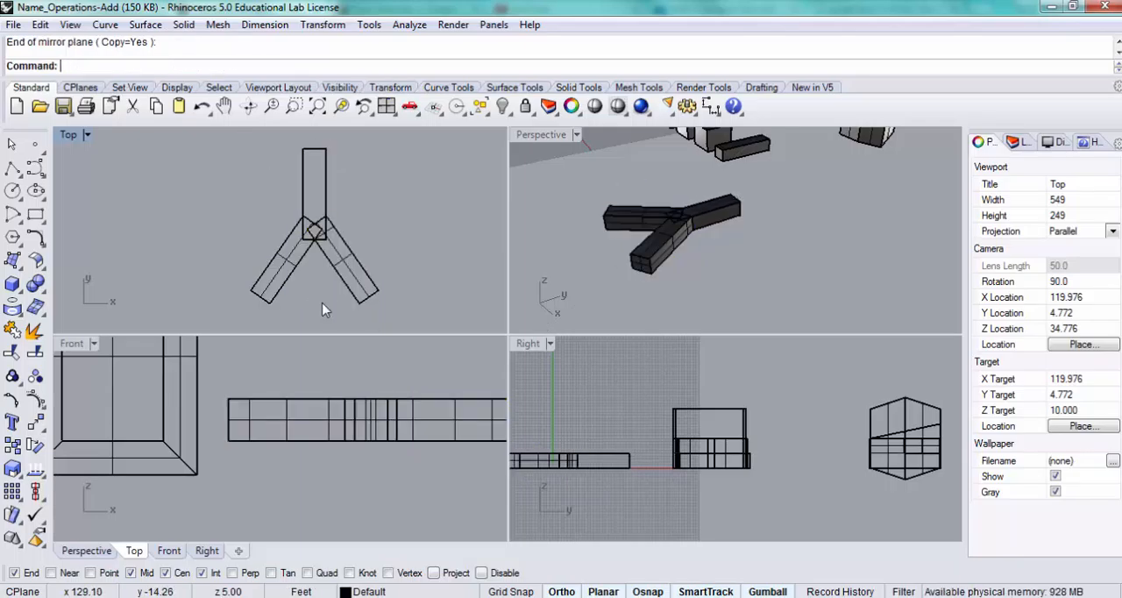
{"action": "mouse_move", "coordinate": [392, 272]}
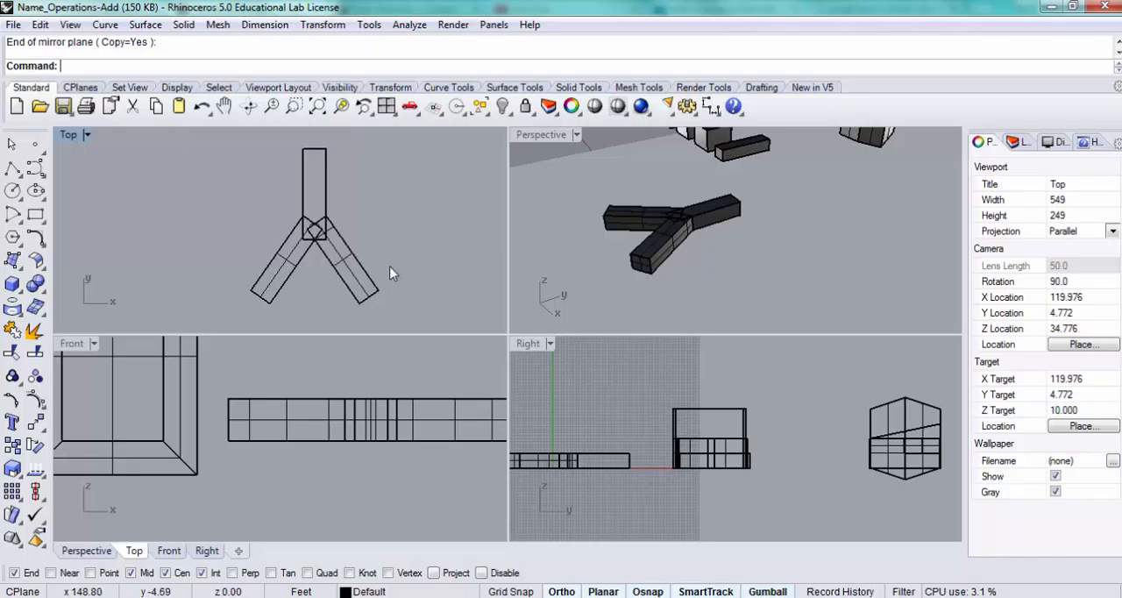
{"action": "mouse_move", "coordinate": [438, 236]}
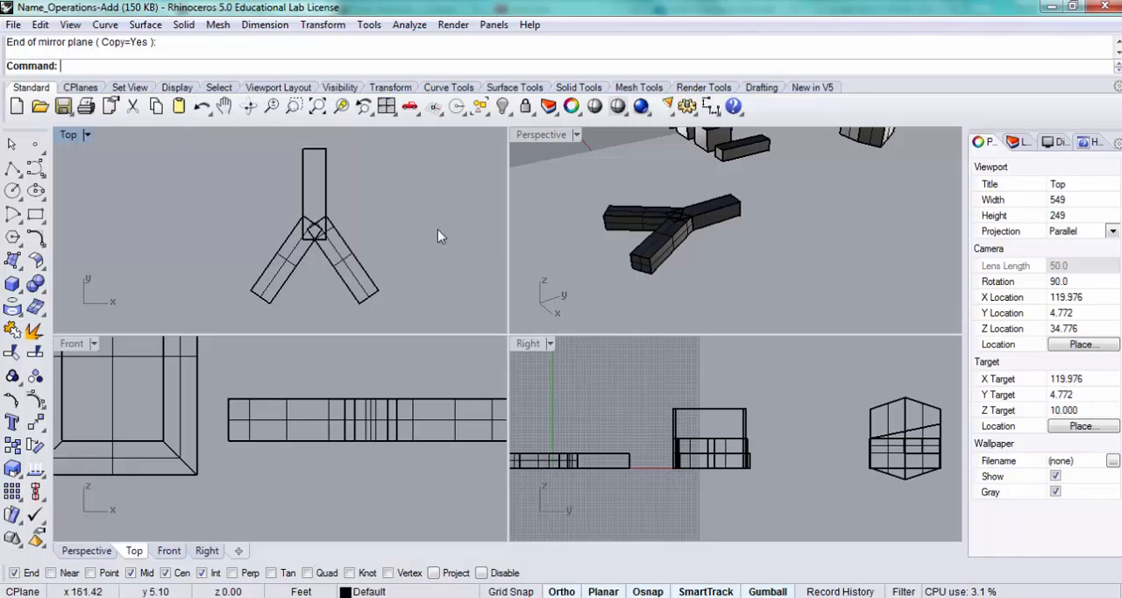
{"action": "mouse_move", "coordinate": [368, 218]}
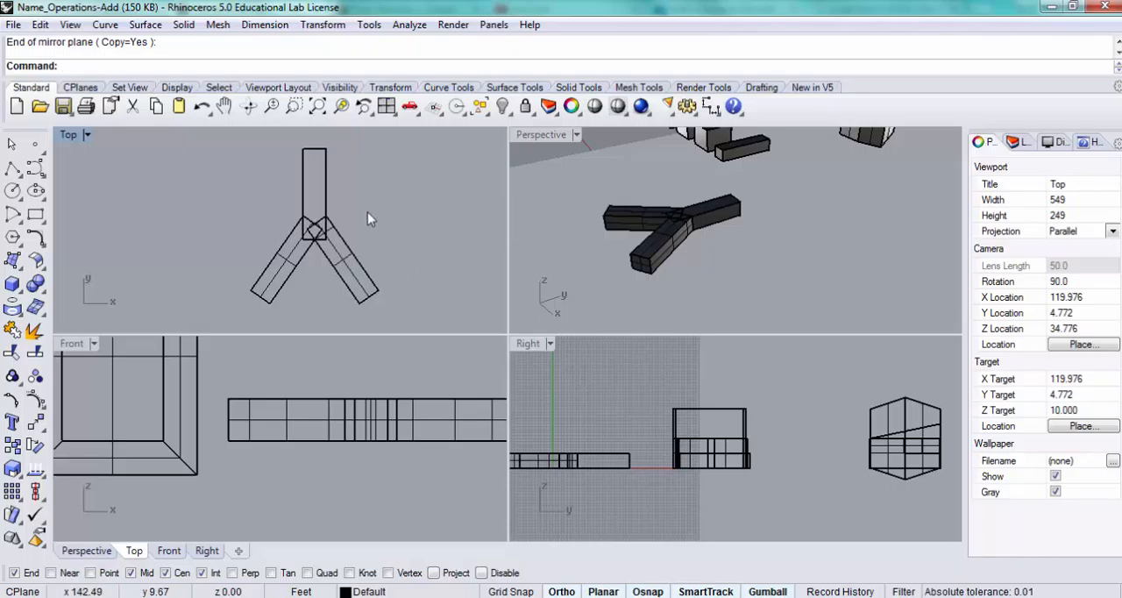
{"action": "mouse_move", "coordinate": [324, 195]}
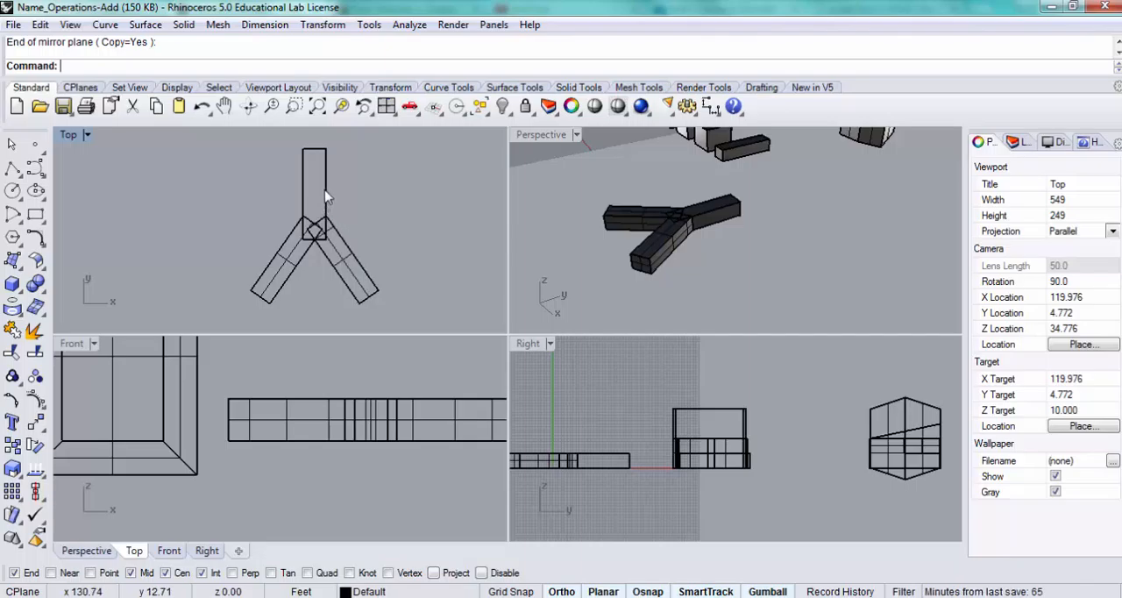
{"action": "left_click", "coordinate": [298, 246]}
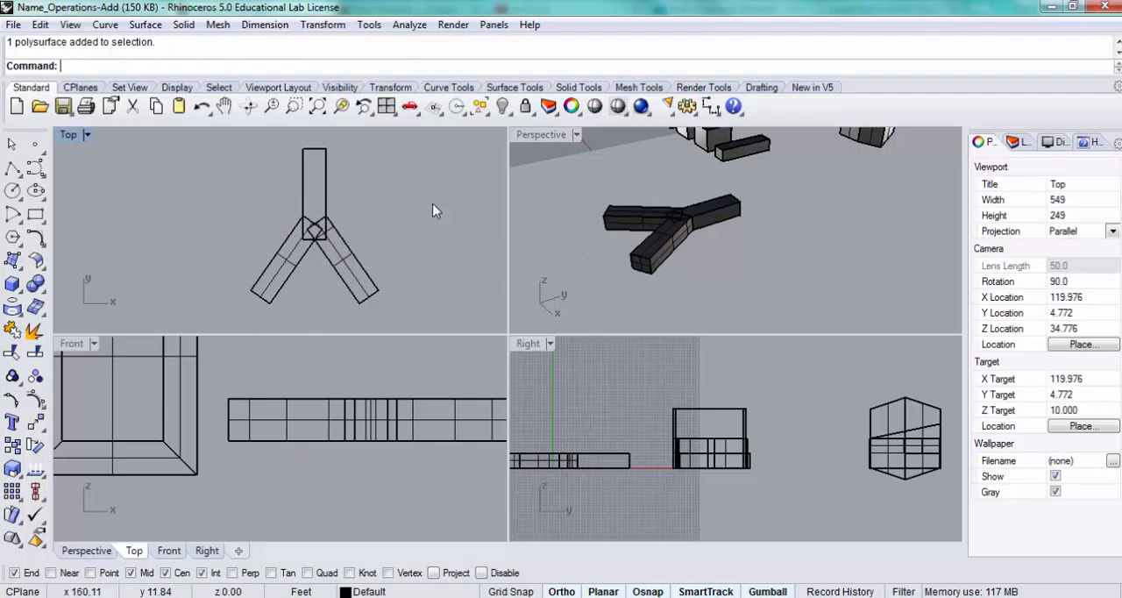
{"action": "mouse_move", "coordinate": [362, 197]}
{"action": "type", "text": "Boo"}
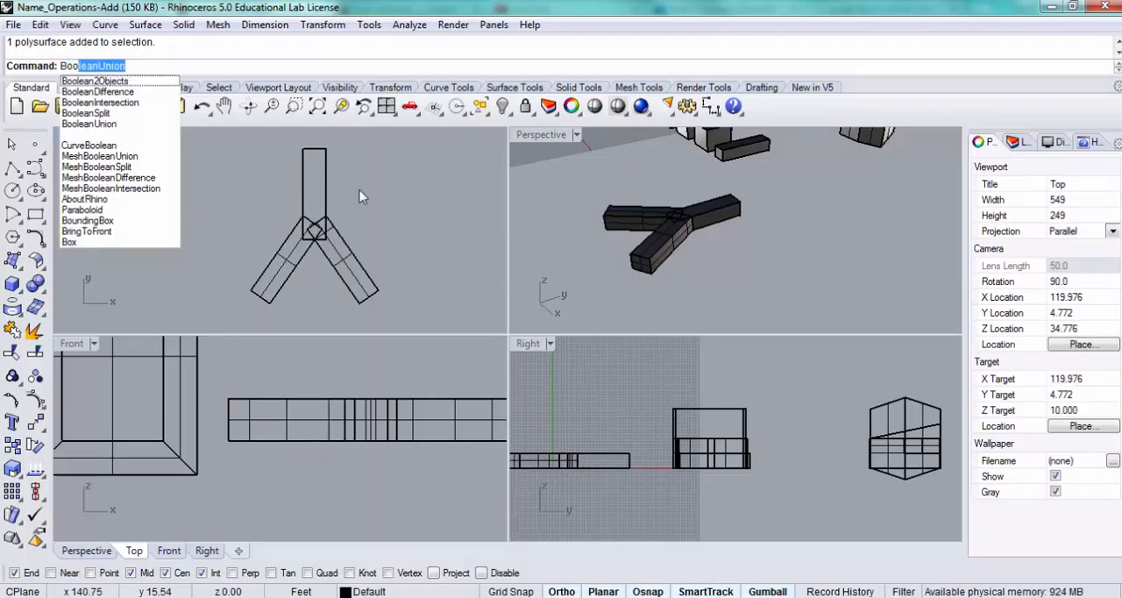
Step: Boolean-union the straight bar and both angled branches into one solid
{"action": "left_click", "coordinate": [88, 124]}
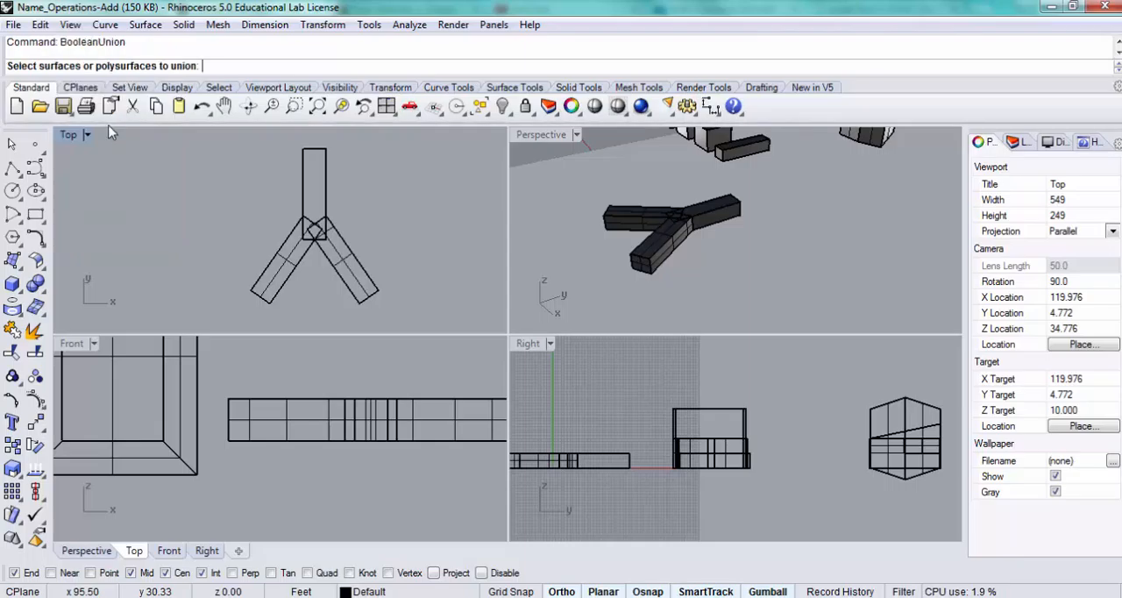
{"action": "left_click", "coordinate": [313, 192]}
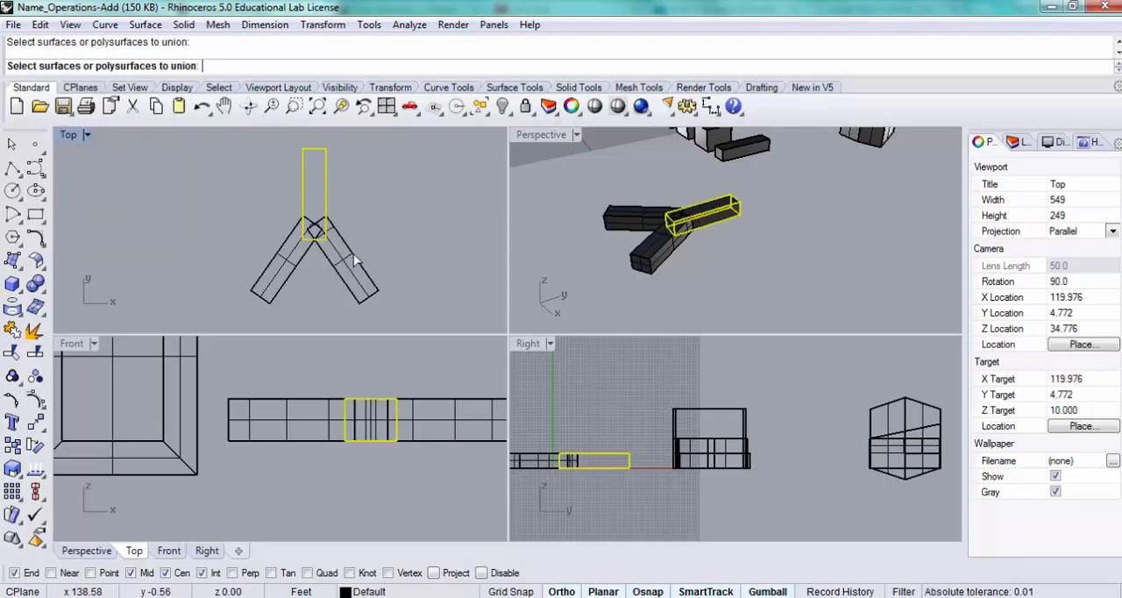
{"action": "left_click", "coordinate": [294, 272]}
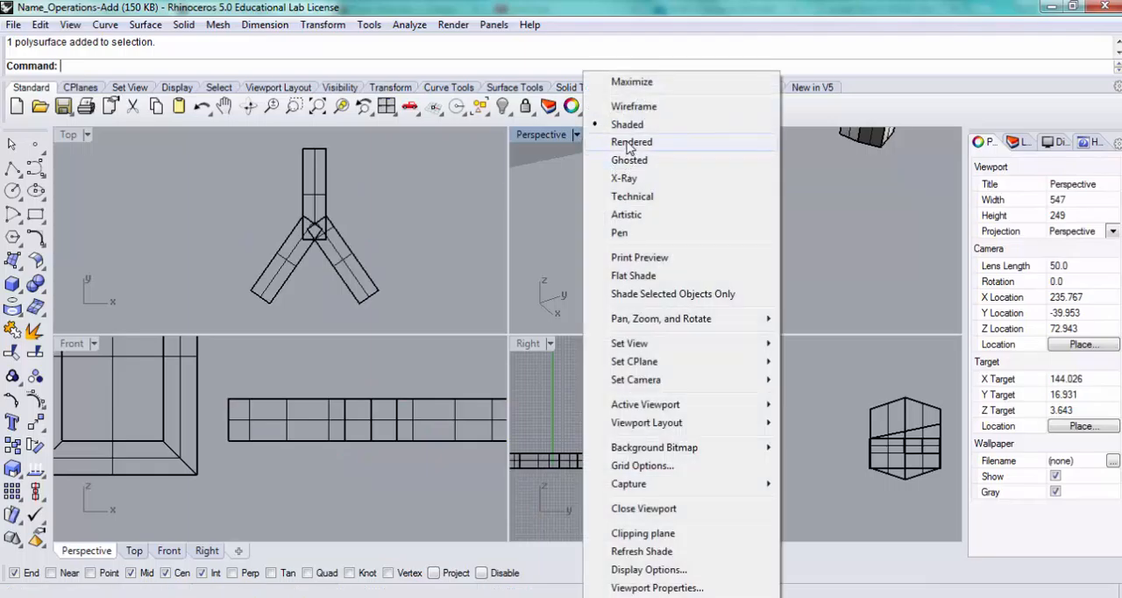
Step: Set the Perspective view to Rendered and delete the leftover rectangle curve
{"action": "left_click", "coordinate": [631, 141]}
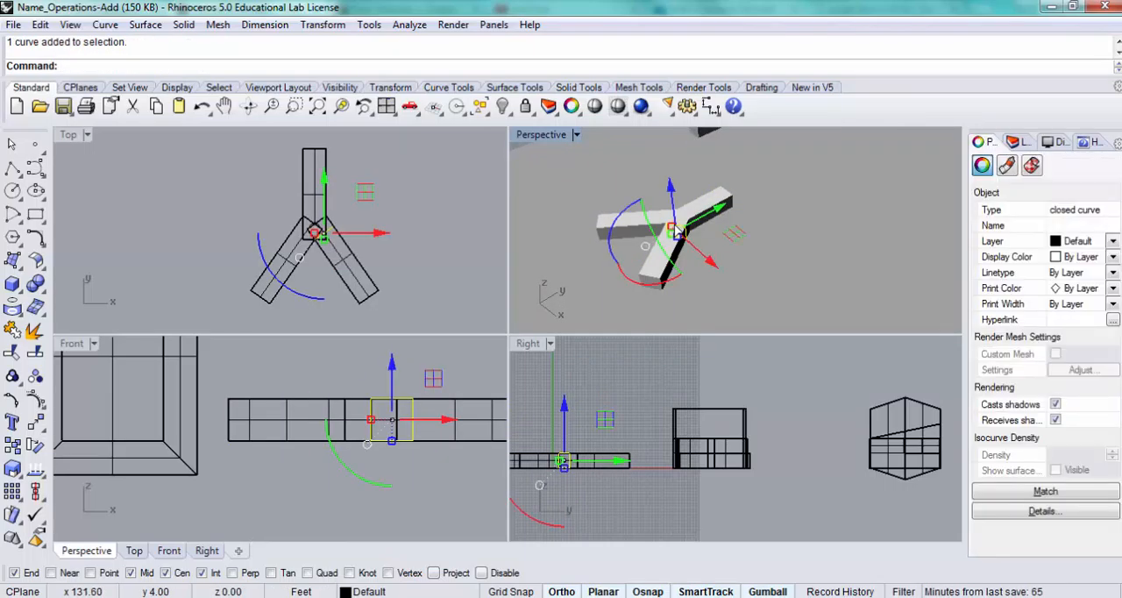
{"action": "key", "text": "Delete"}
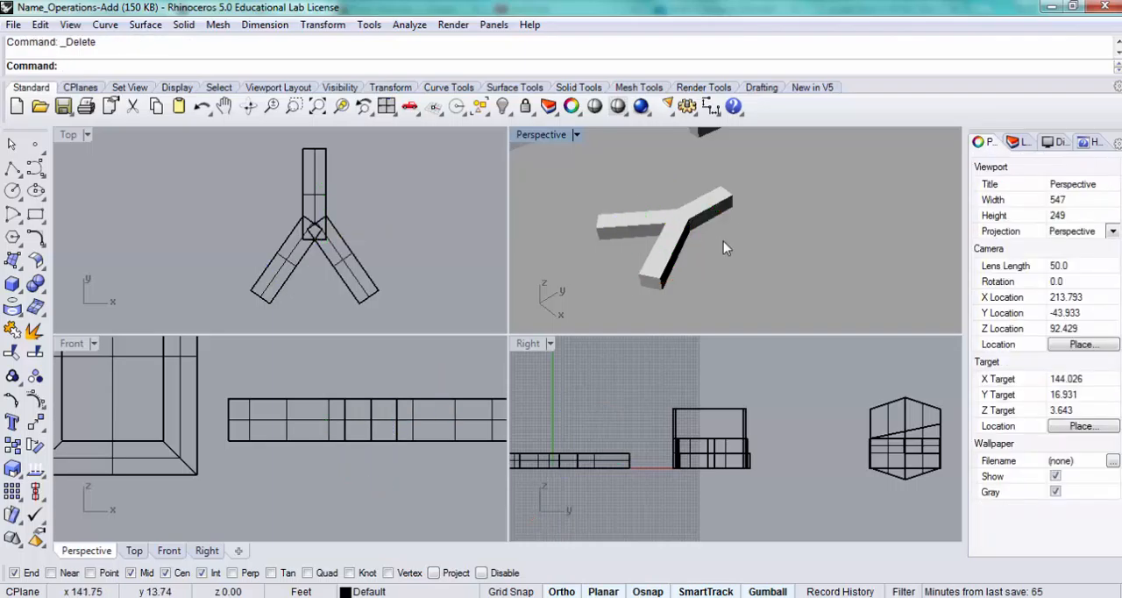